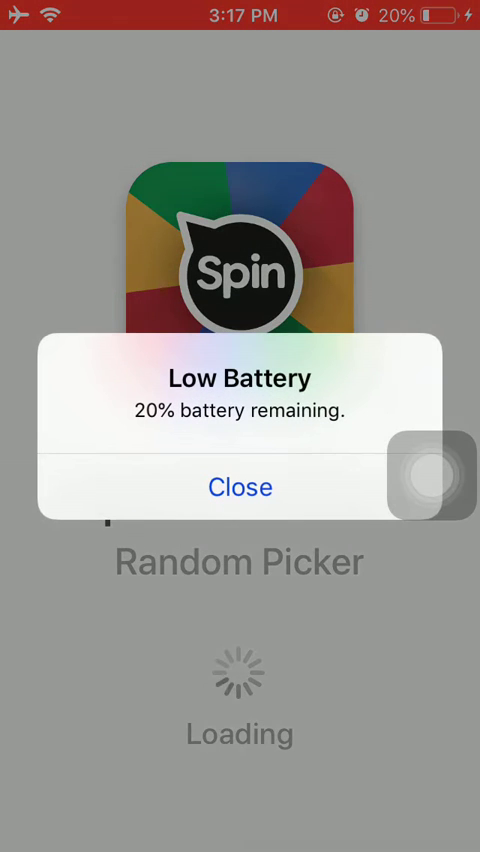
Step: Dismiss the Low Battery alert so the Rainbow Battle wheel can load
left_click(240, 488)
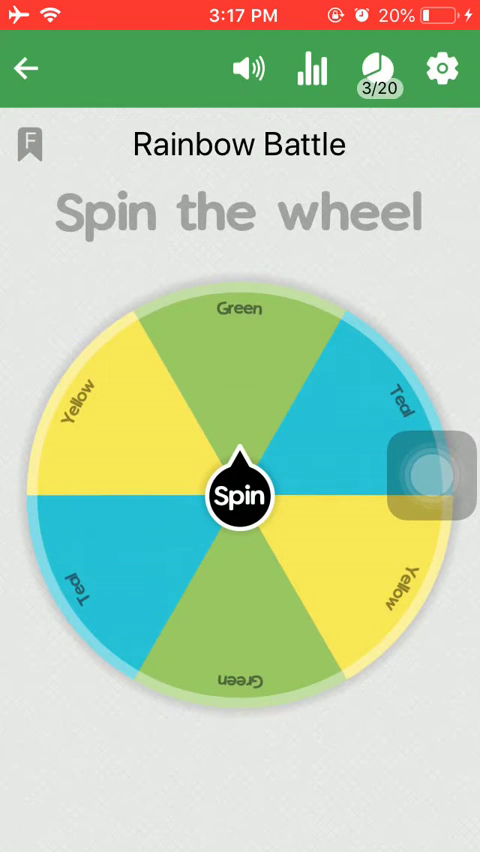
Step: Spin the Rainbow Battle wheel repeatedly, landing on Teal, Yellow, Green, Teal, Green and Yellow
left_click(240, 492)
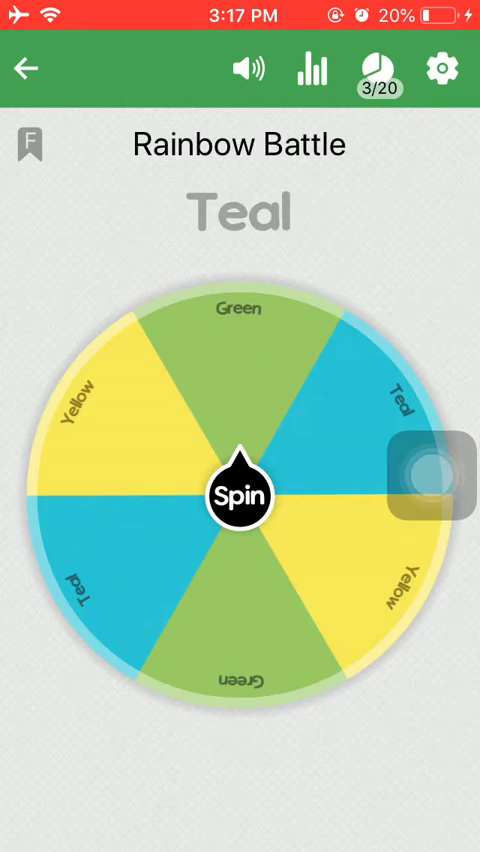
left_click(240, 492)
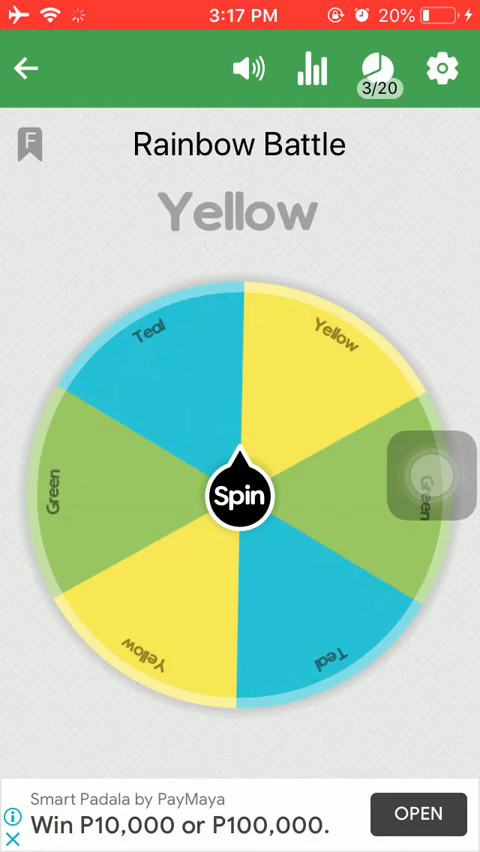
left_click(240, 492)
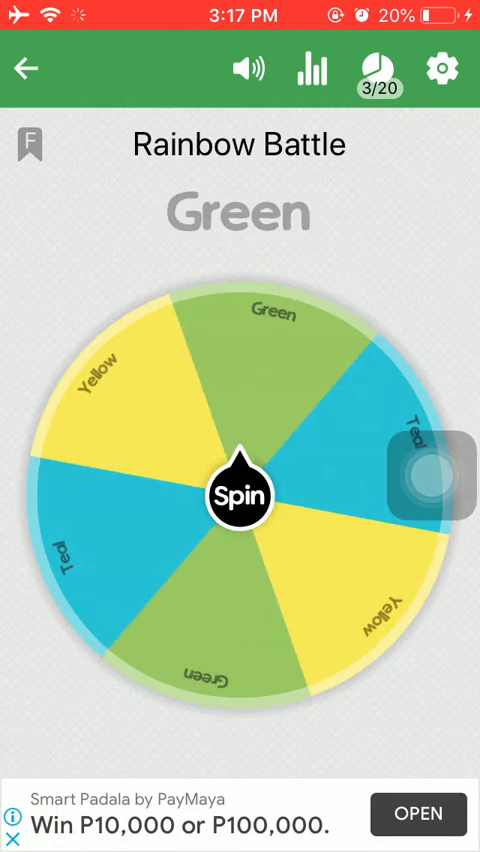
left_click(240, 494)
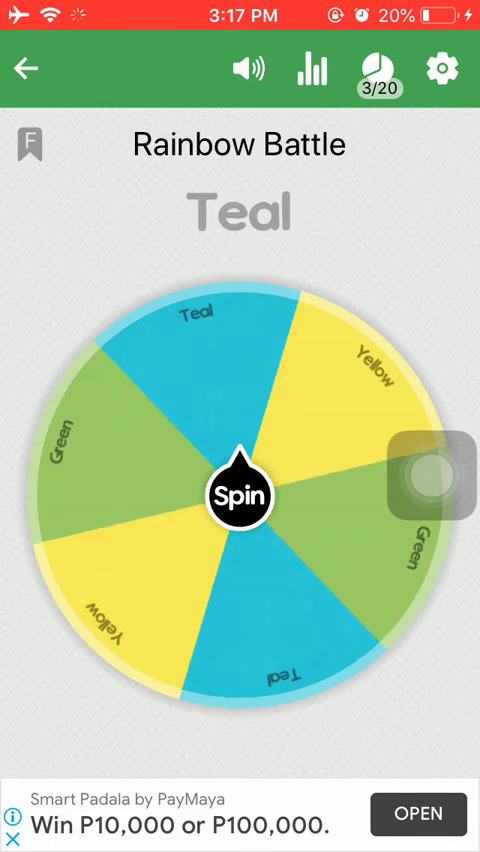
left_click(240, 496)
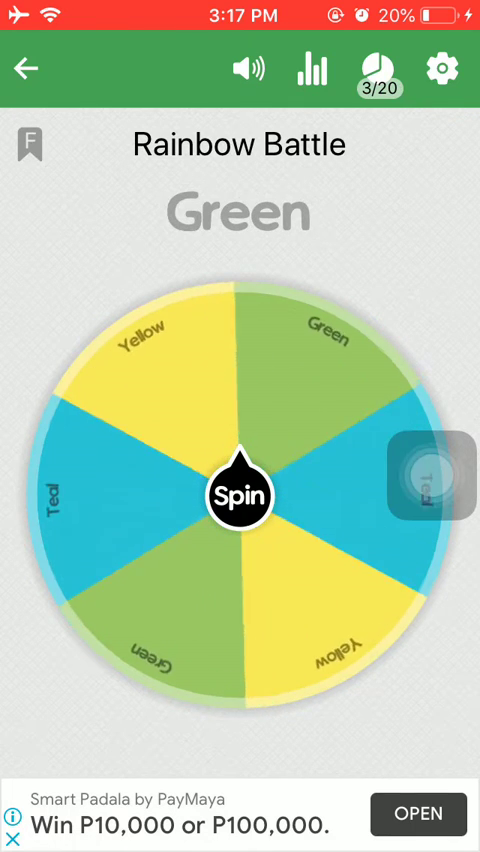
left_click(240, 494)
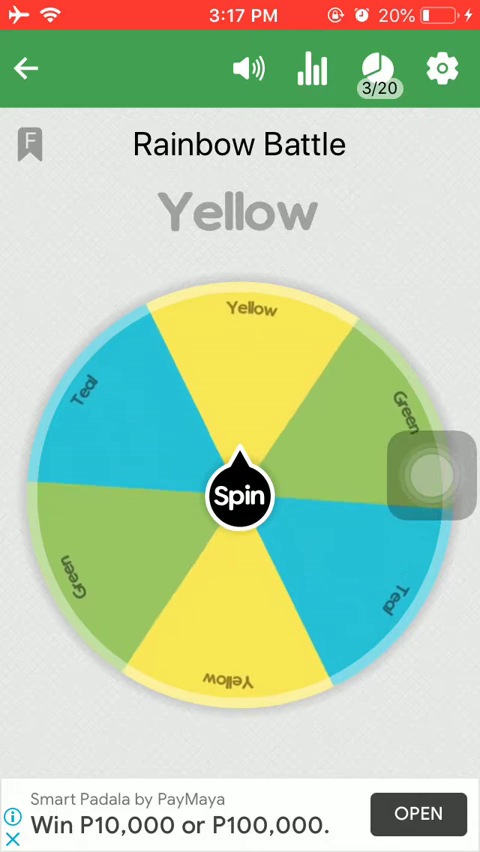
left_click(238, 498)
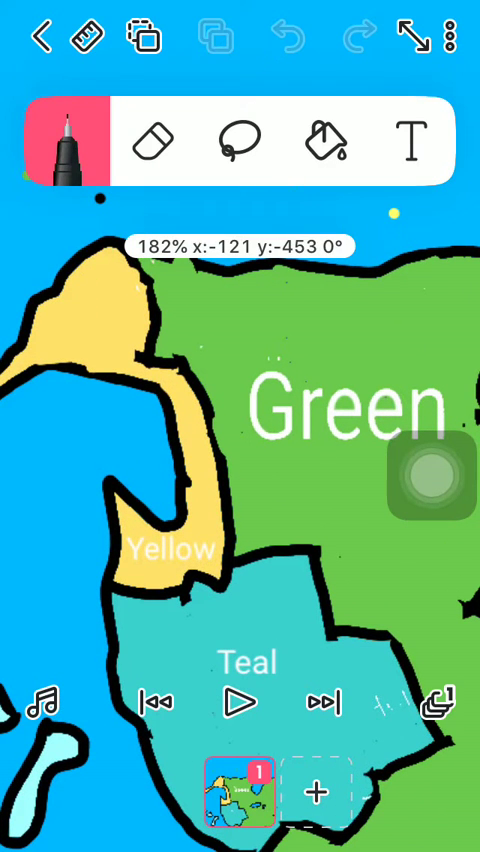
Step: Fill the yellow map region with green using the fill bucket
left_click(68, 140)
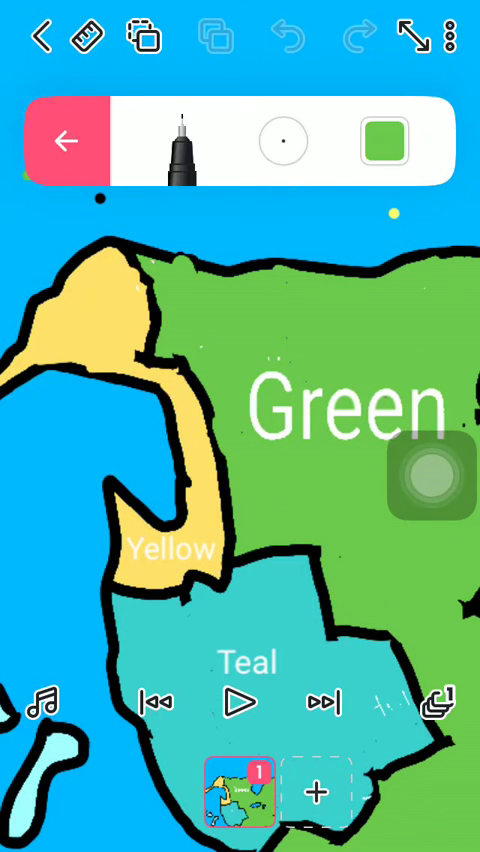
left_click(382, 140)
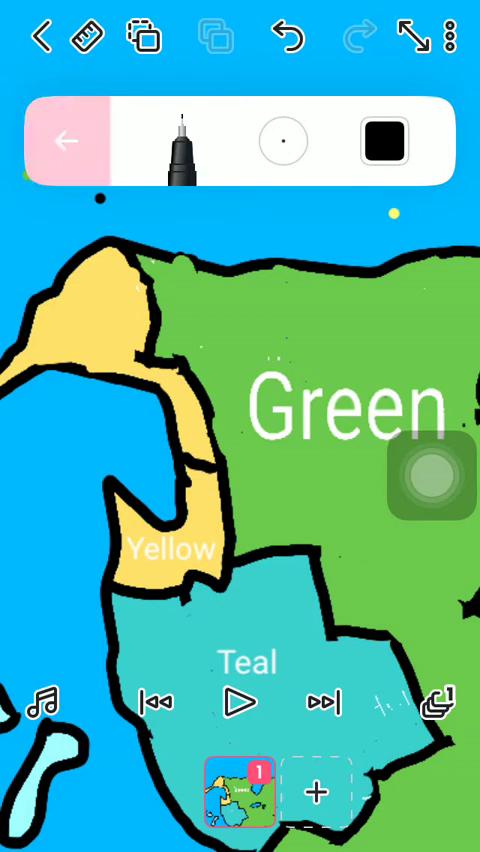
left_click(384, 140)
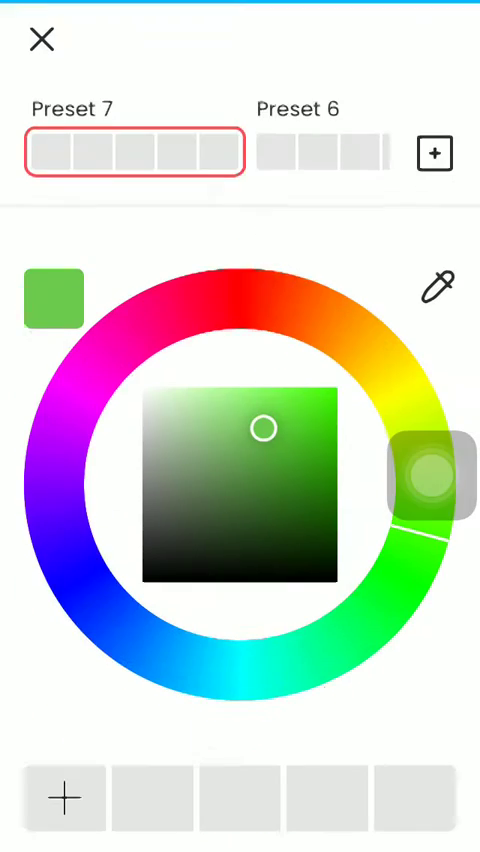
left_click(40, 40)
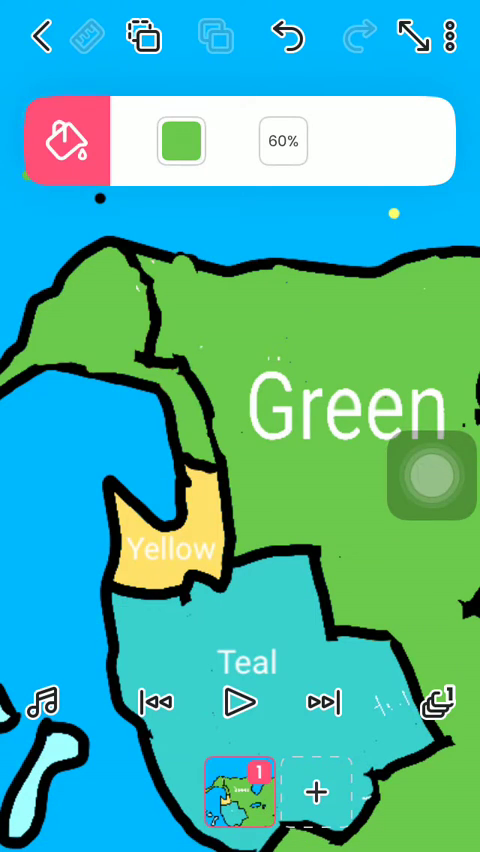
left_click(180, 140)
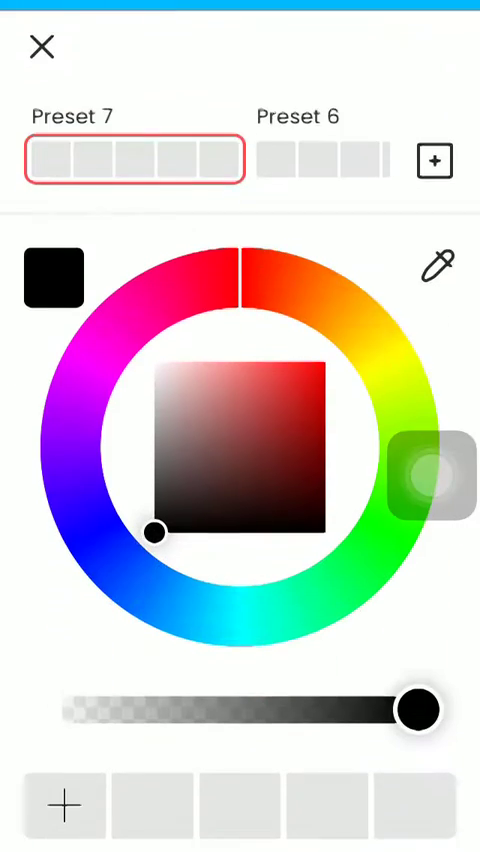
left_click(42, 48)
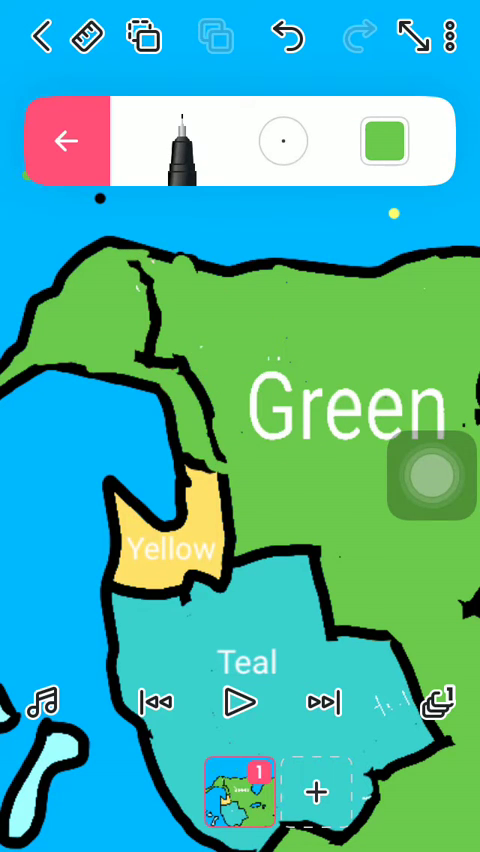
Step: Reset the drawing colour back to black and close the tool settings
left_click(68, 140)
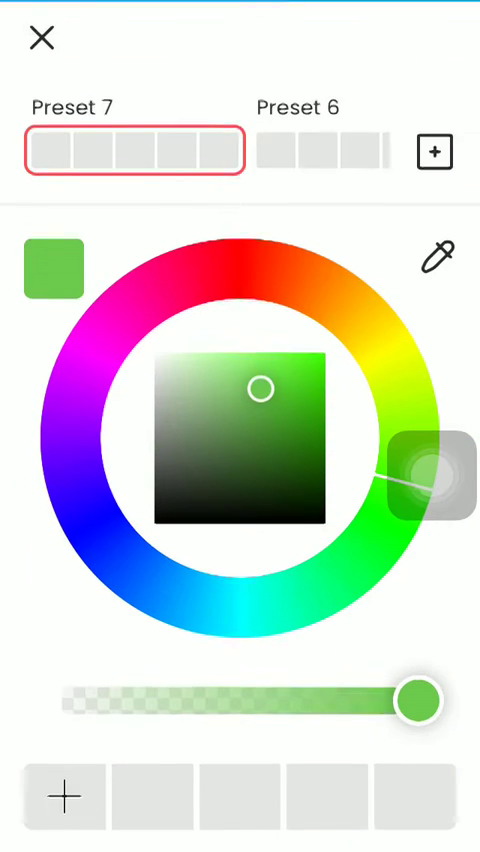
left_click(40, 38)
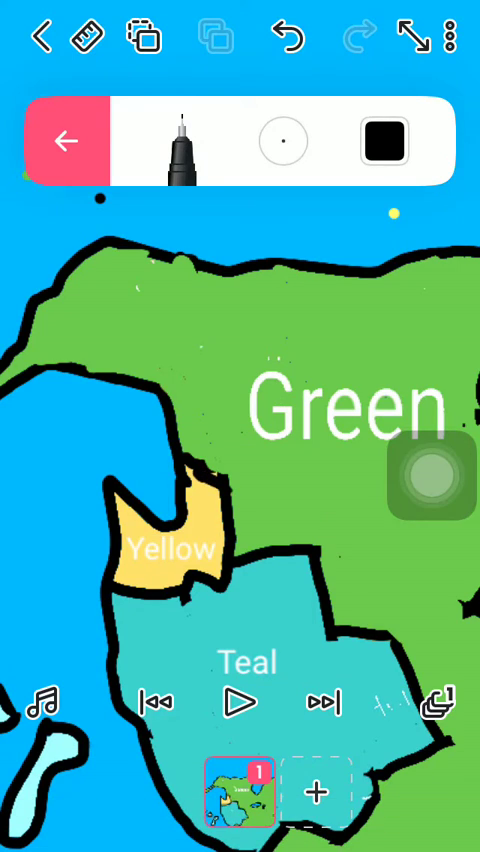
left_click(68, 140)
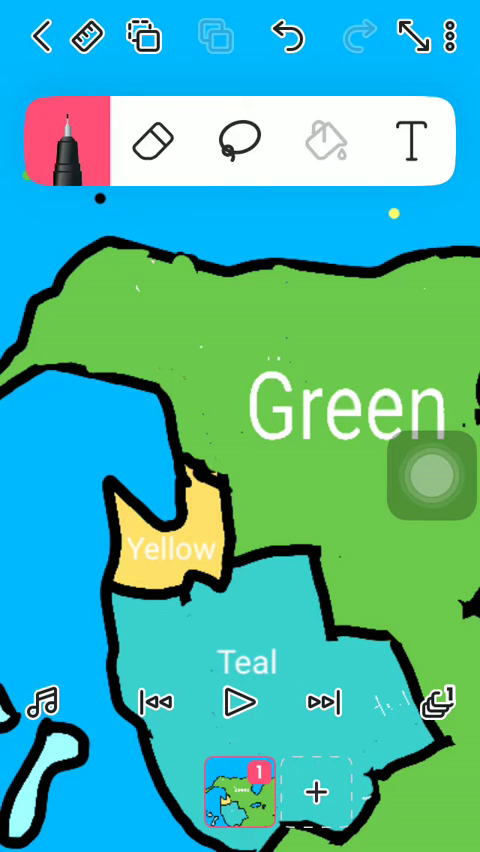
left_click(68, 142)
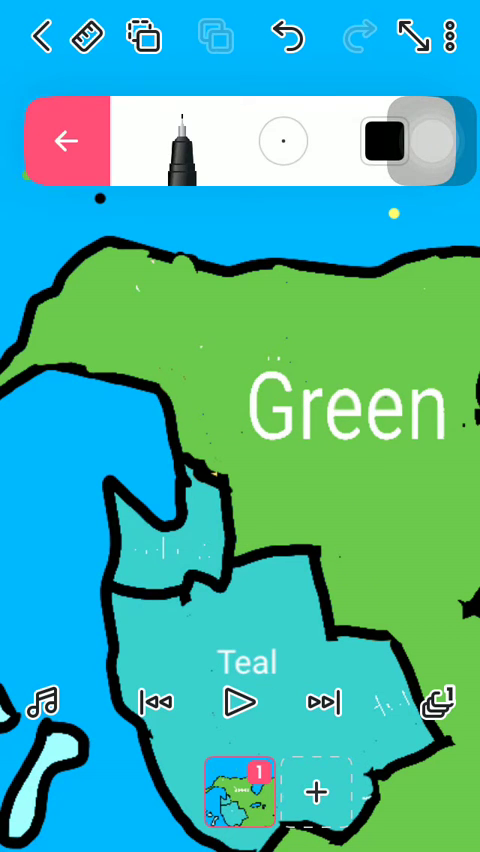
Step: Choose teal in the colour picker and save it as a preset for painting
left_click(236, 524)
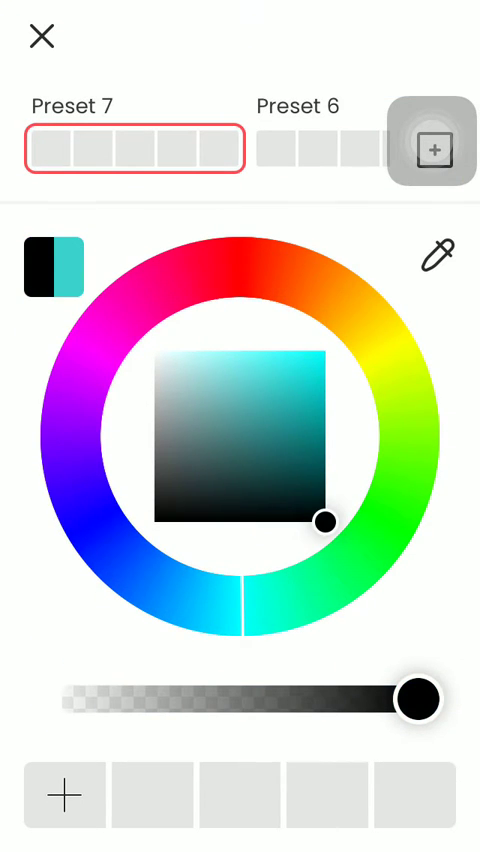
left_click(42, 36)
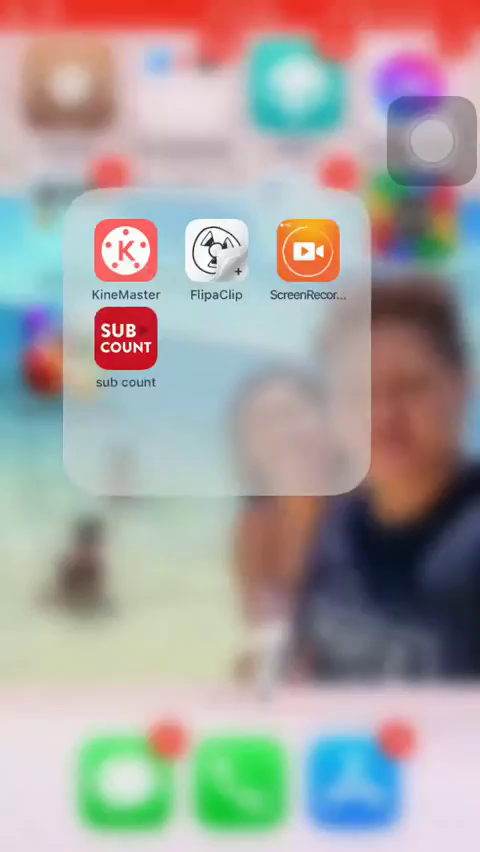
Step: Spin the two-slice Teal and Green wheel repeatedly until it lands on Green
left_click(212, 252)
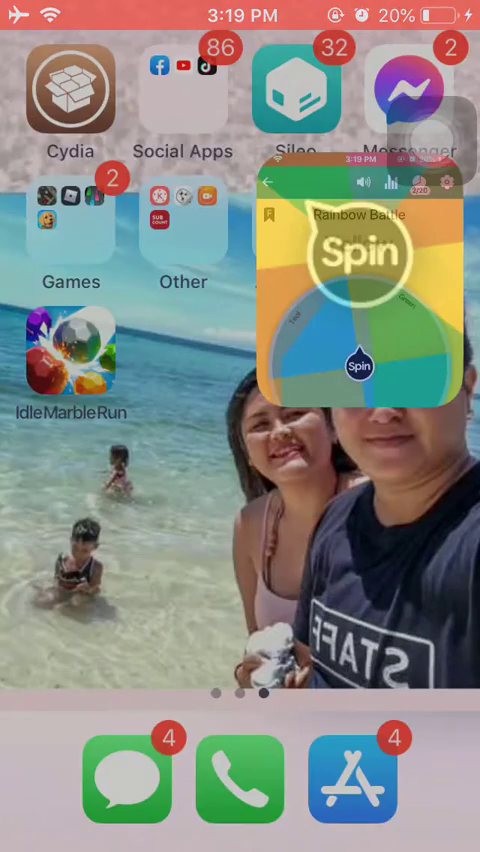
left_click(360, 280)
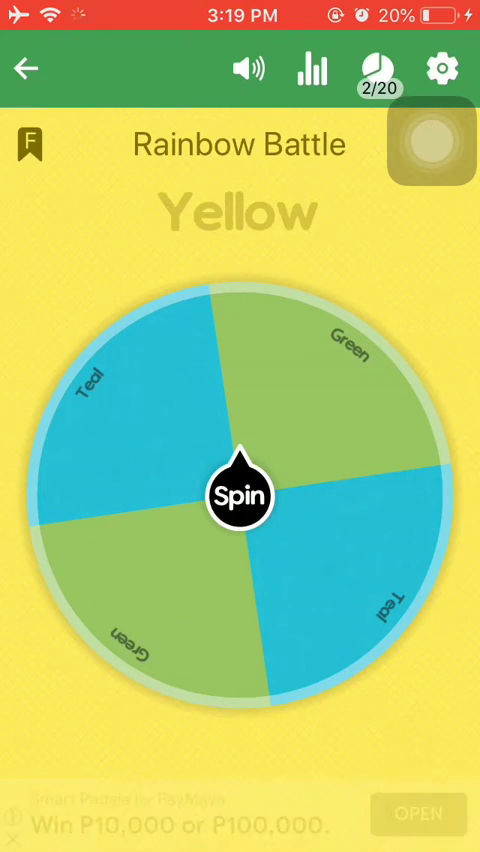
left_click(240, 496)
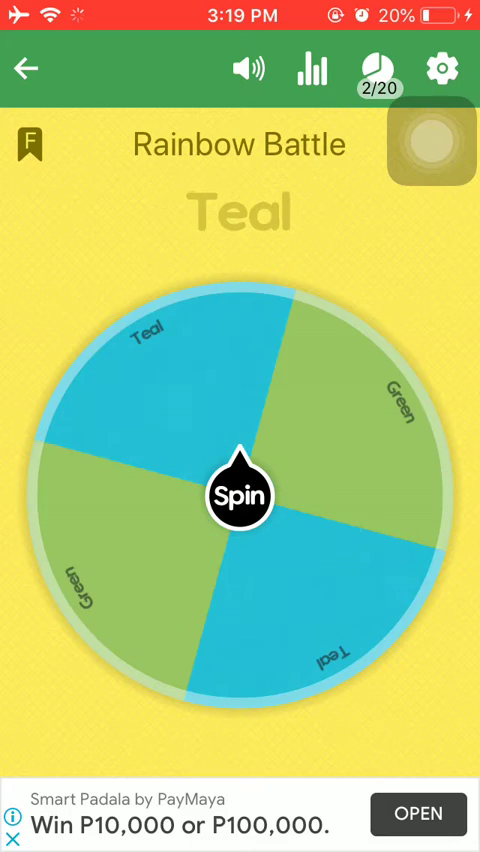
left_click(240, 496)
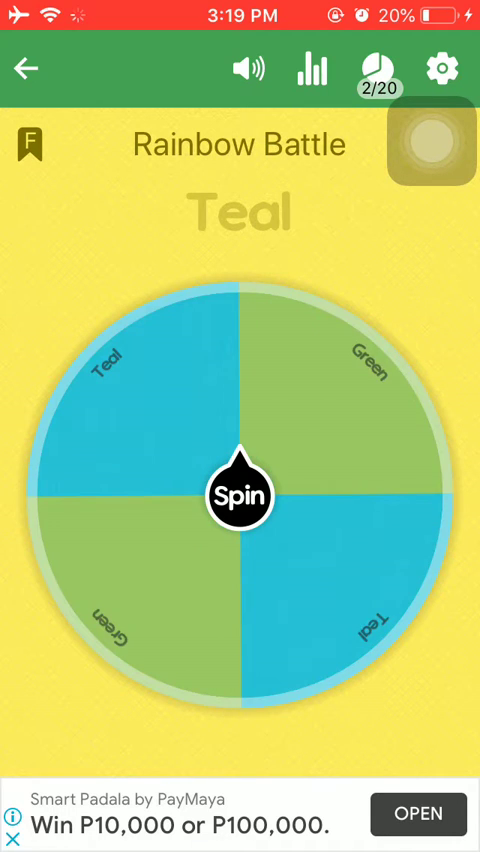
left_click(240, 494)
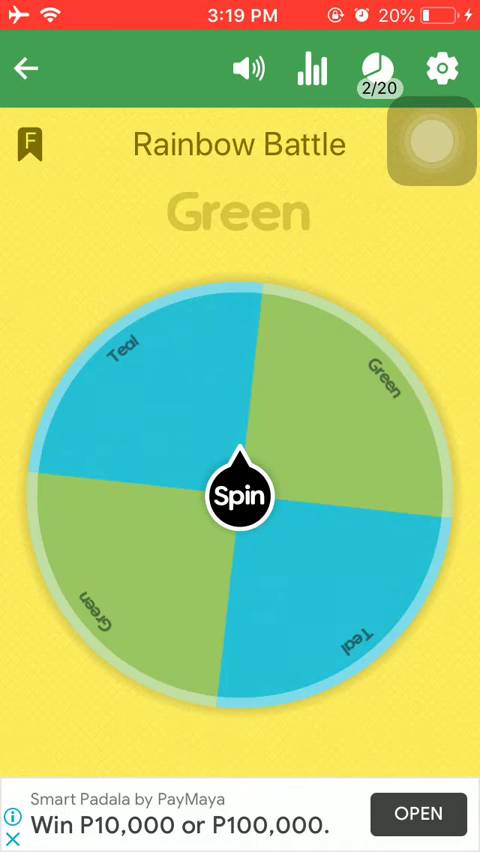
left_click(240, 496)
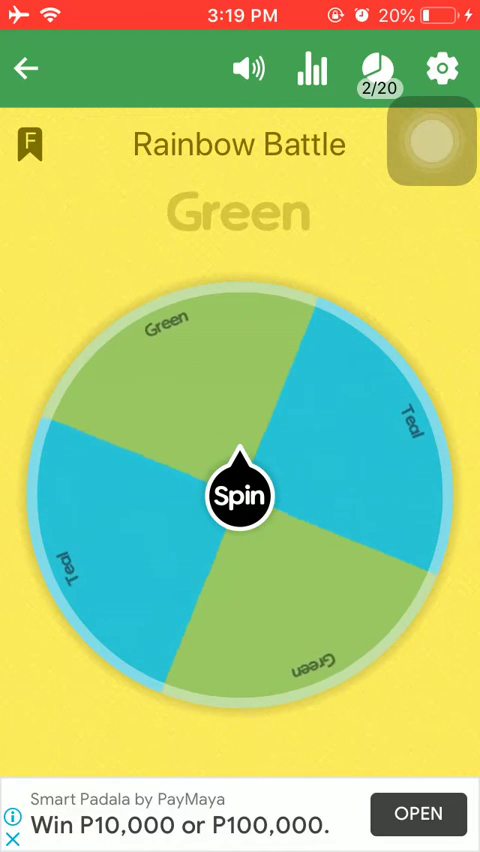
left_click(240, 496)
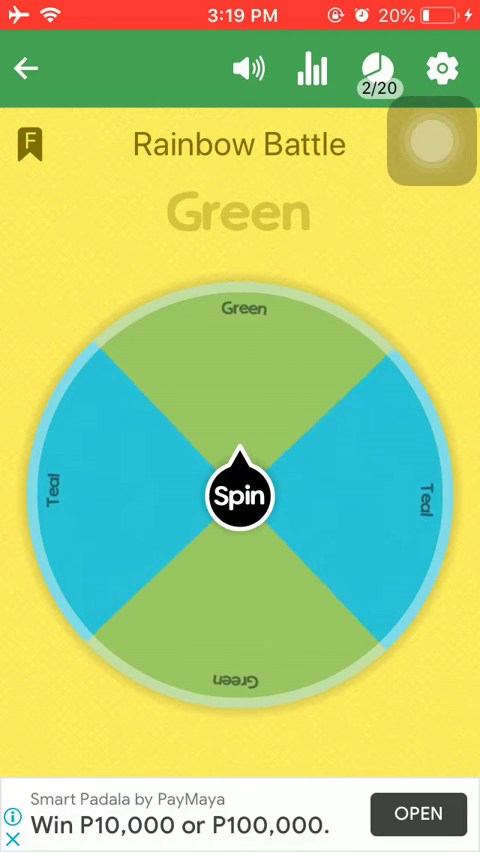
left_click(240, 492)
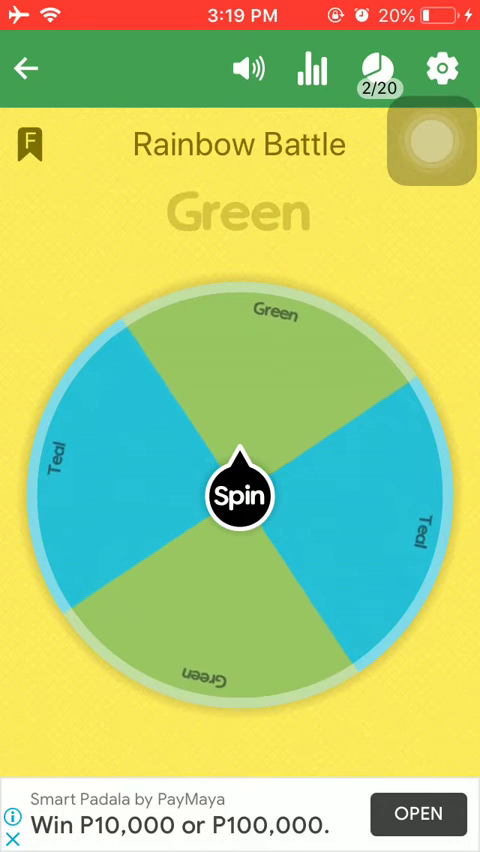
left_click(240, 498)
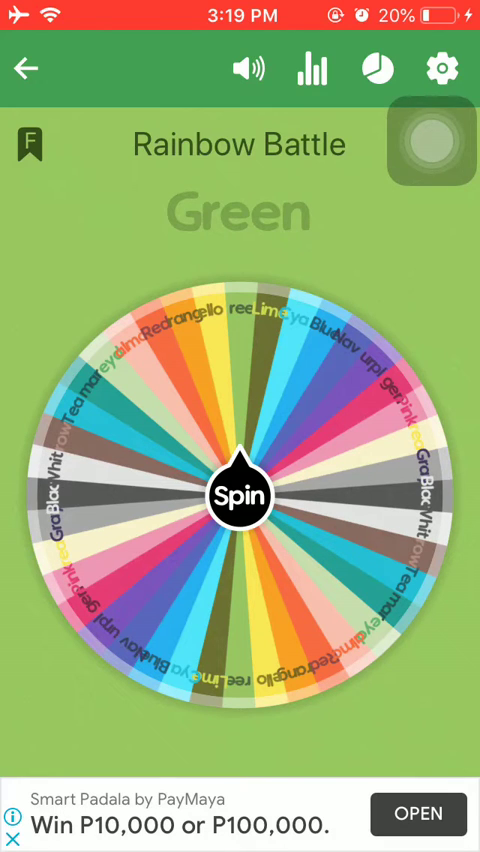
Step: Return to the full Rainbow Battle wheel showing all colour slices
left_click(240, 492)
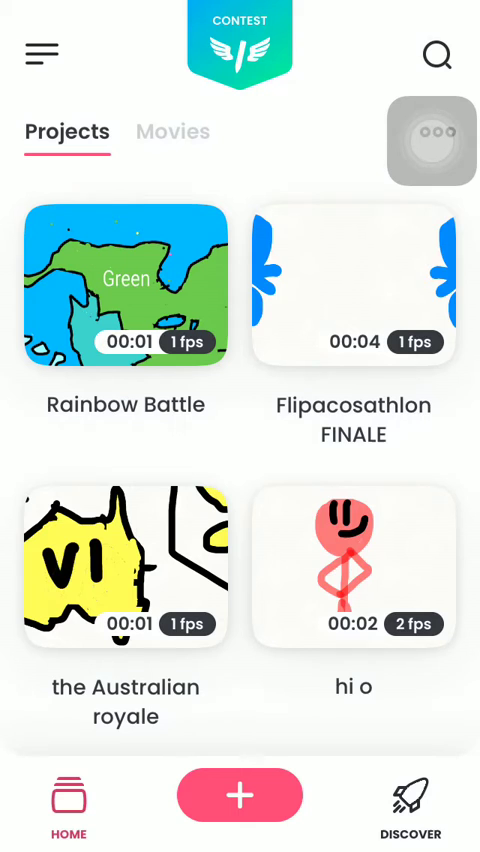
Step: Reopen the Rainbow Battle project and erase the Green and Teal labels from the map
left_click(126, 284)
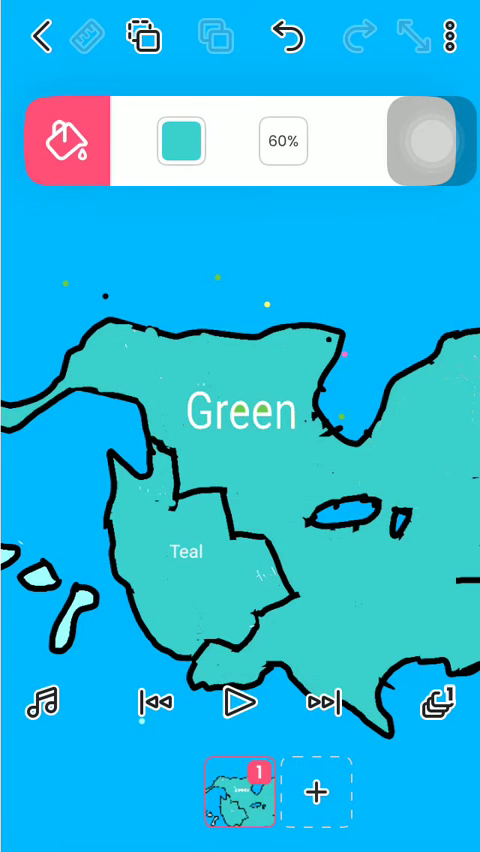
left_click(238, 140)
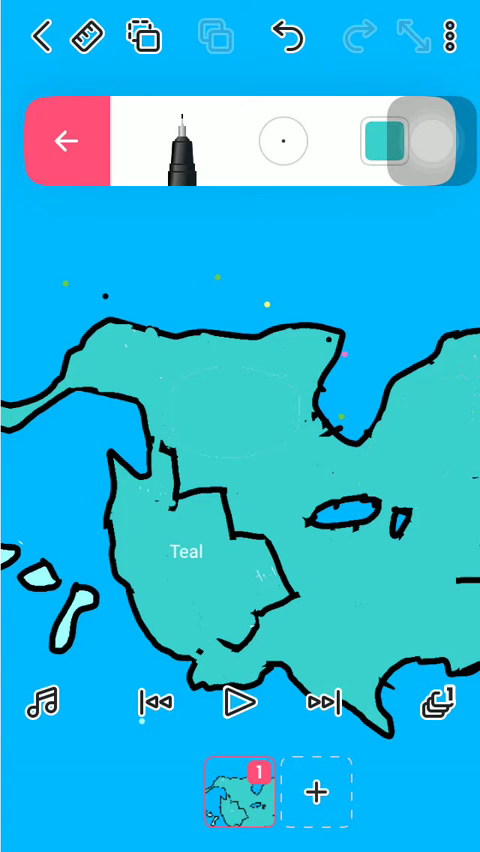
left_click(68, 140)
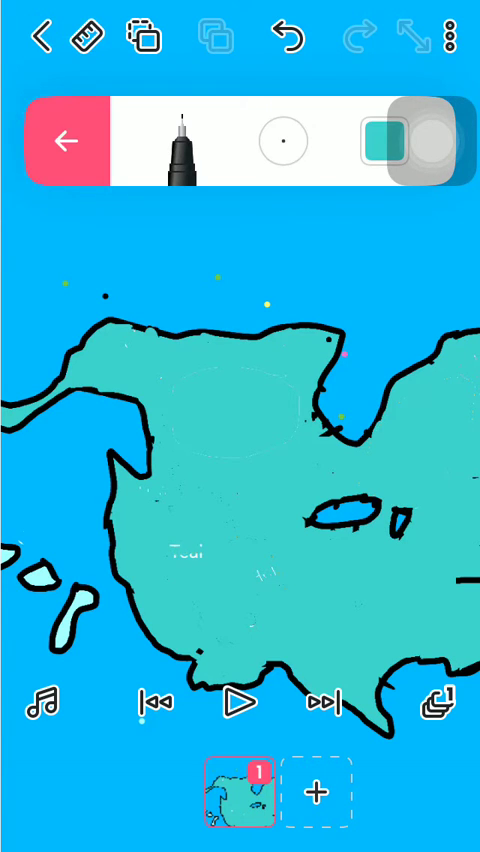
Step: Add a 'Teal' text label to the map with the Text tool
left_click(68, 140)
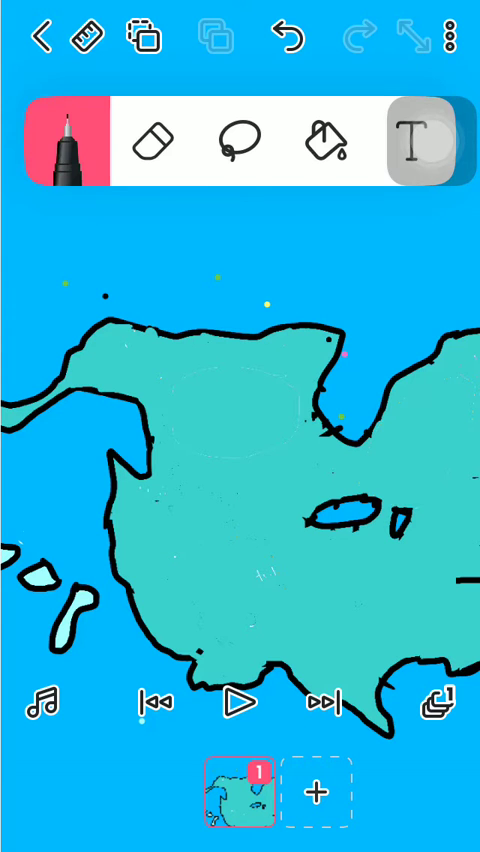
left_click(416, 142)
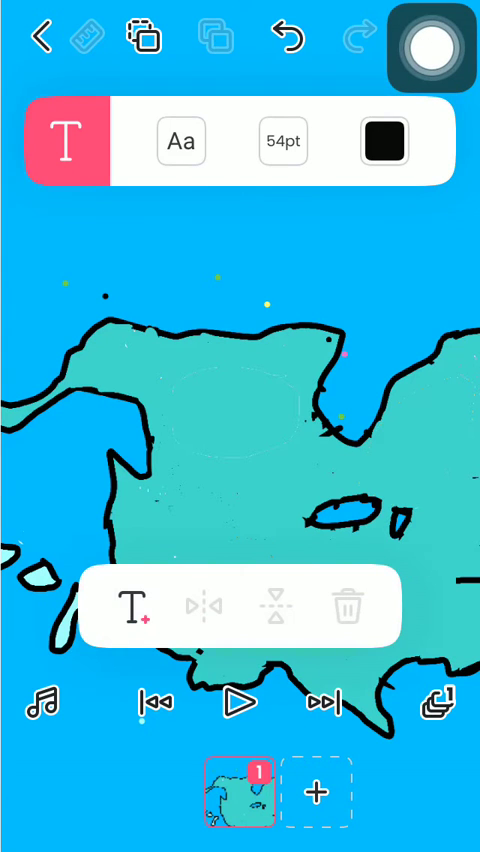
left_click(132, 608)
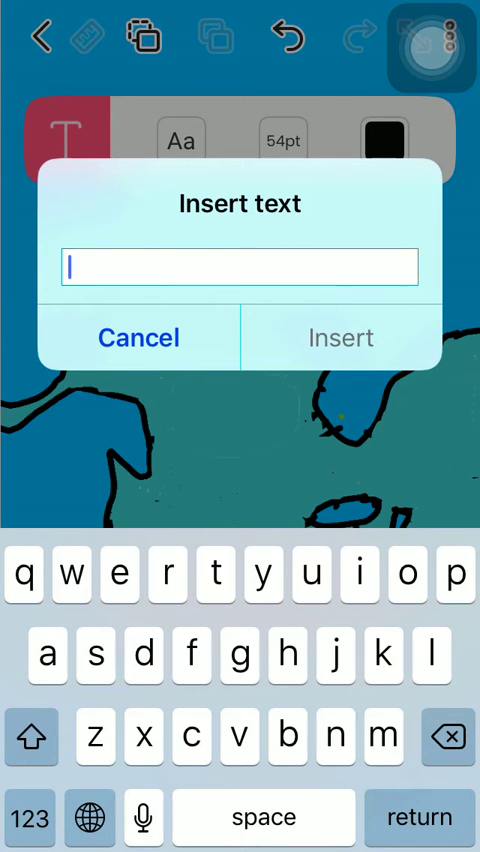
type("Tea")
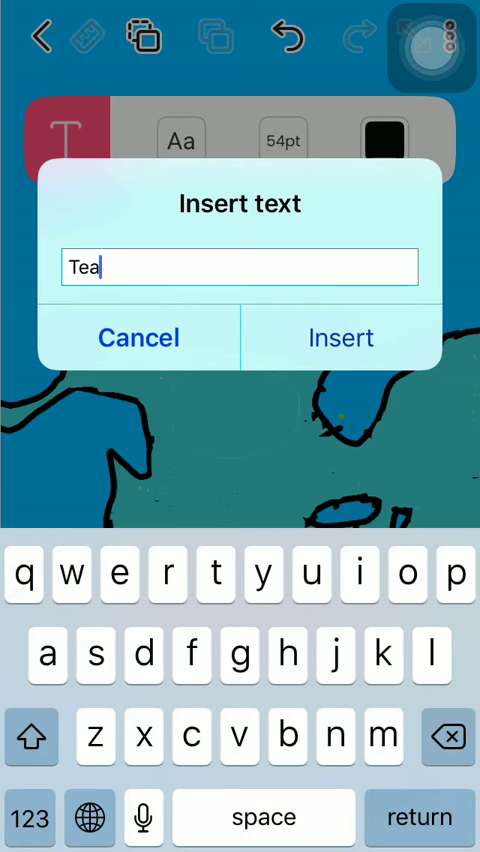
type("l")
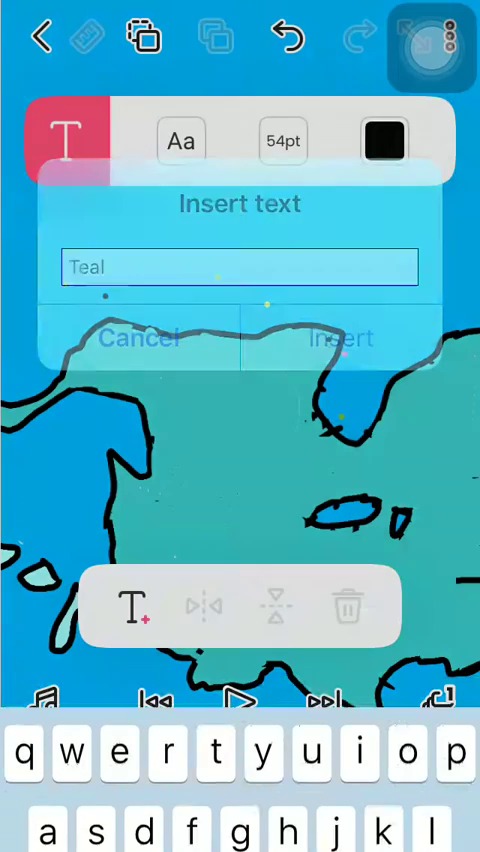
left_click(340, 336)
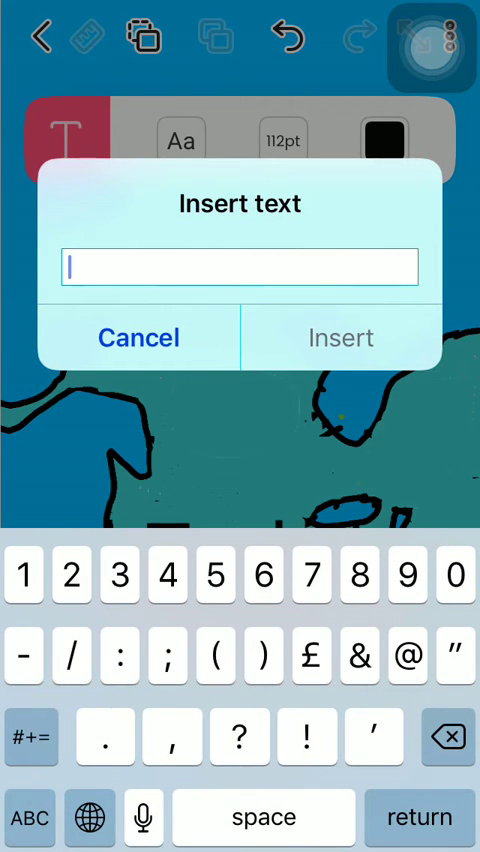
Step: Add a 'Cyan' text label to the map
type("Cyan")
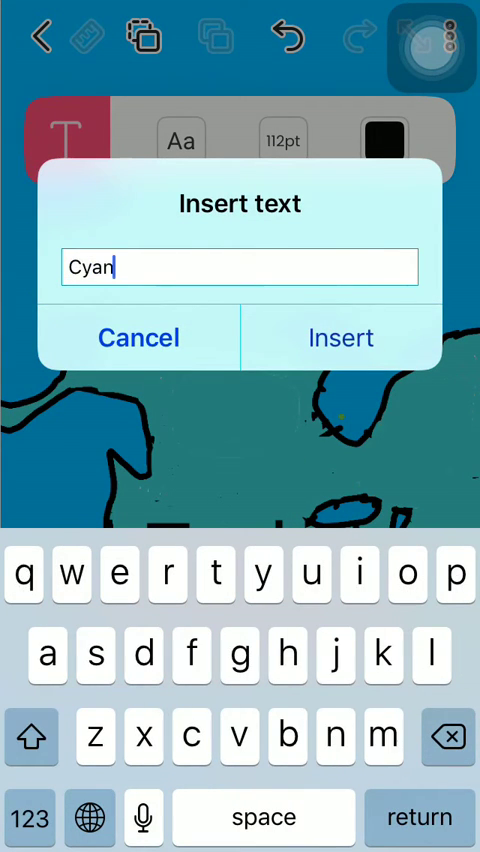
left_click(340, 336)
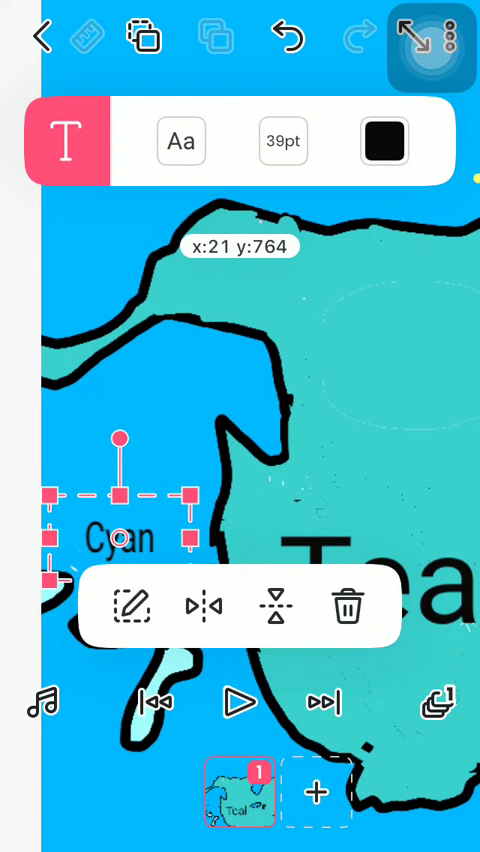
Step: Move the Cyan label to the left side of the map beneath the Teal lettering
left_click_drag(122, 438, 162, 470)
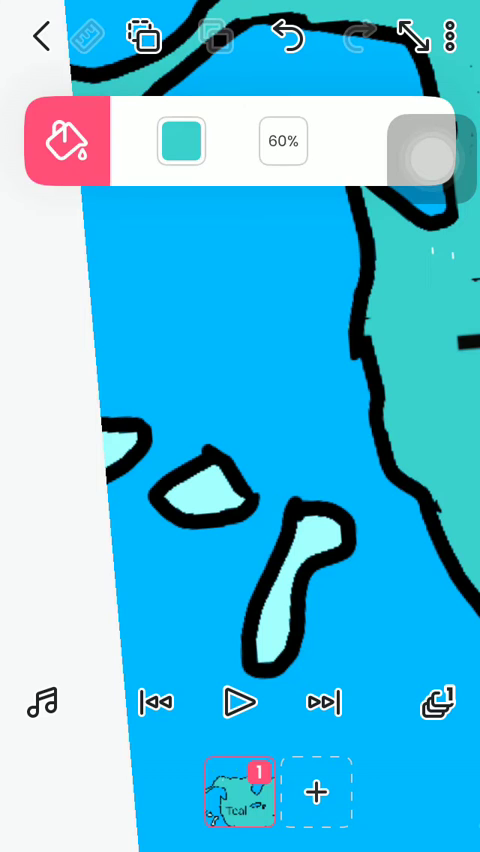
Step: Fill a small pale island off the coast with teal
left_click(330, 390)
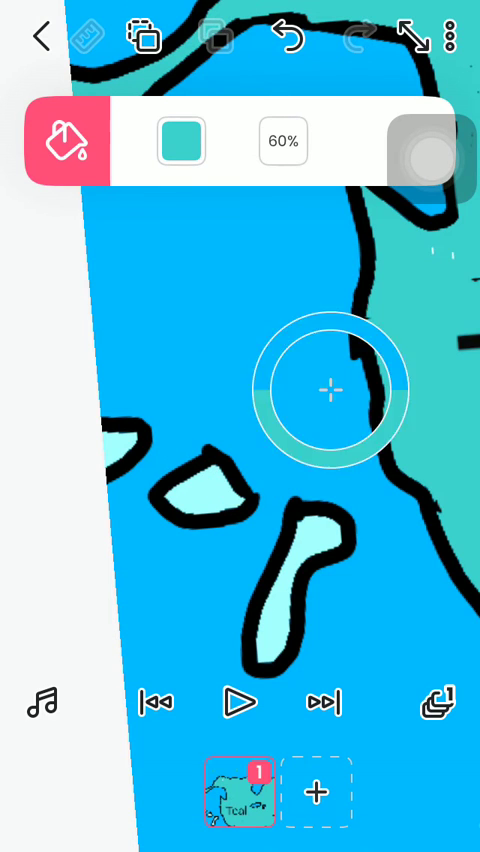